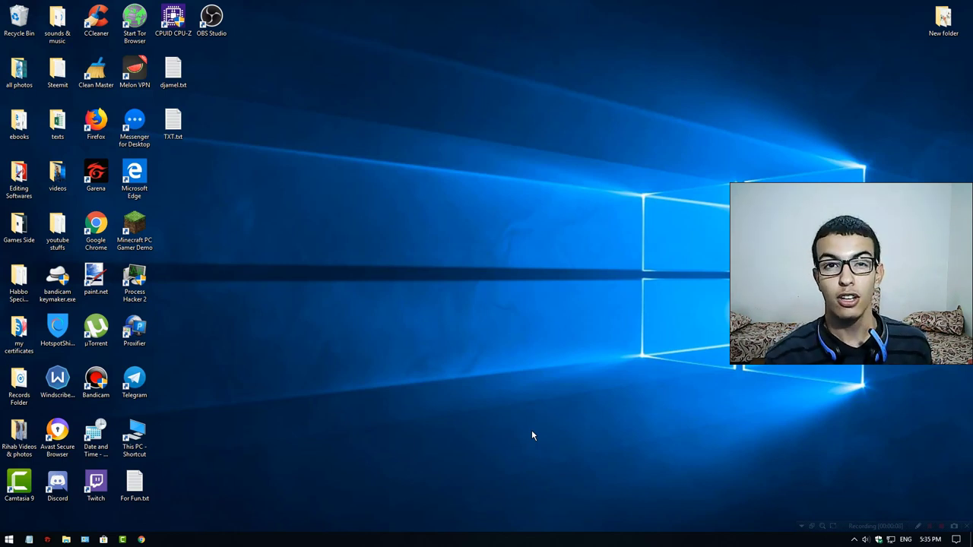
mouse_move(513, 421)
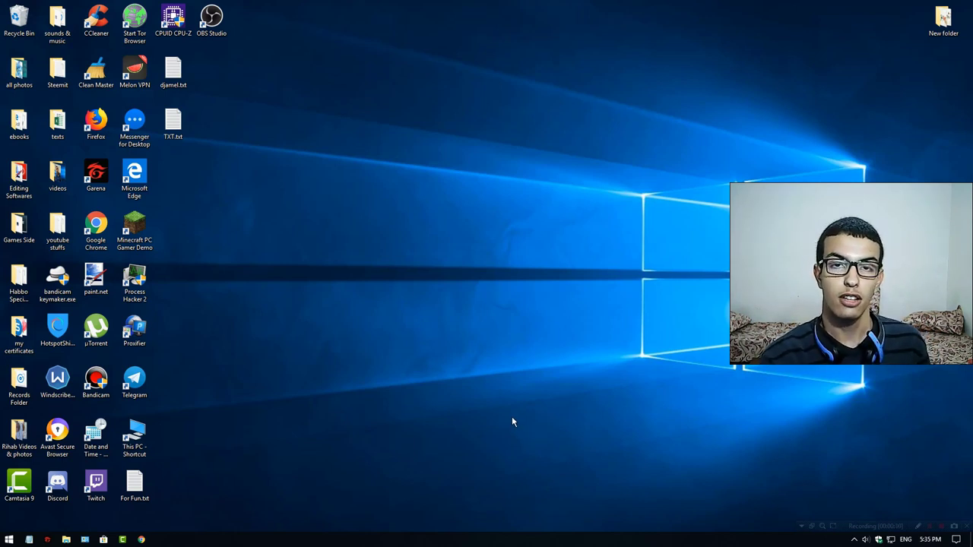
mouse_move(492, 392)
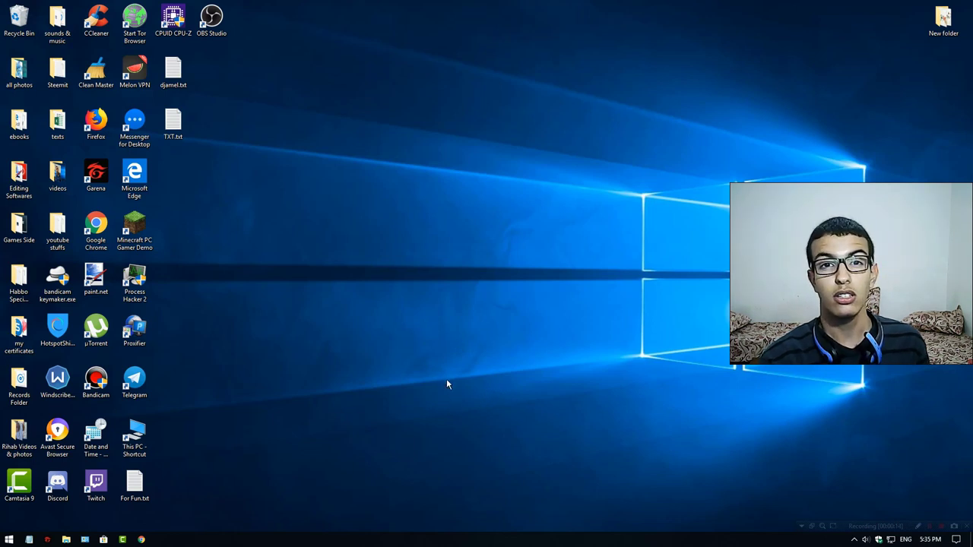
mouse_move(422, 258)
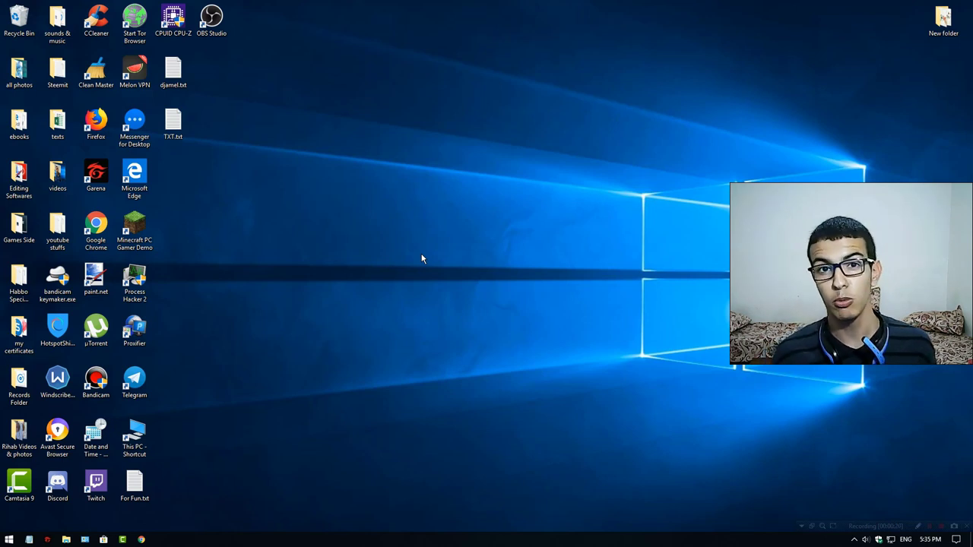
mouse_move(422, 211)
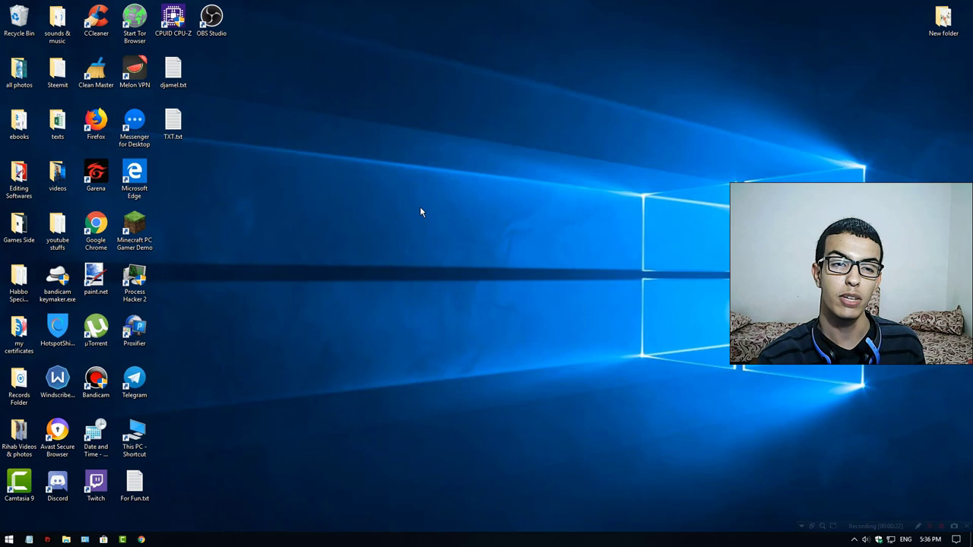
mouse_move(416, 238)
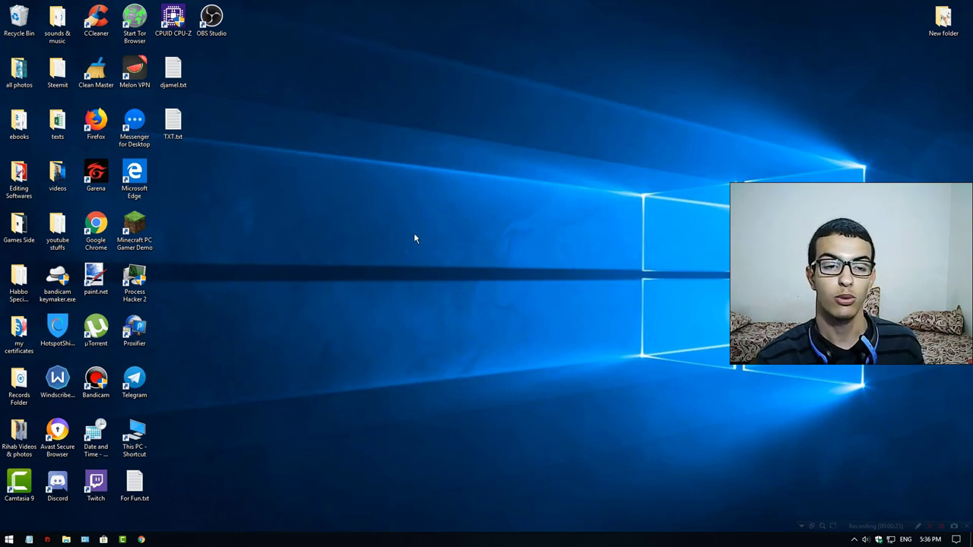
mouse_move(406, 253)
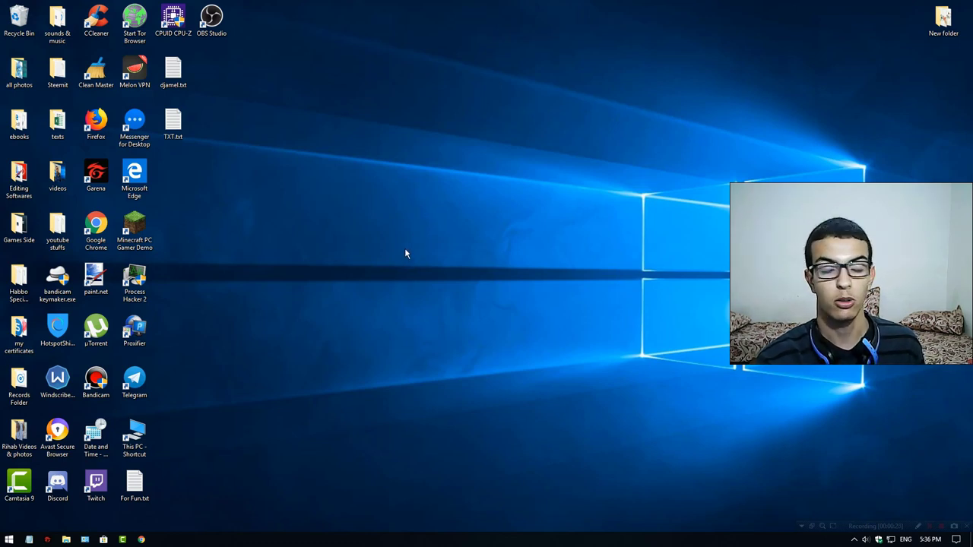
mouse_move(402, 254)
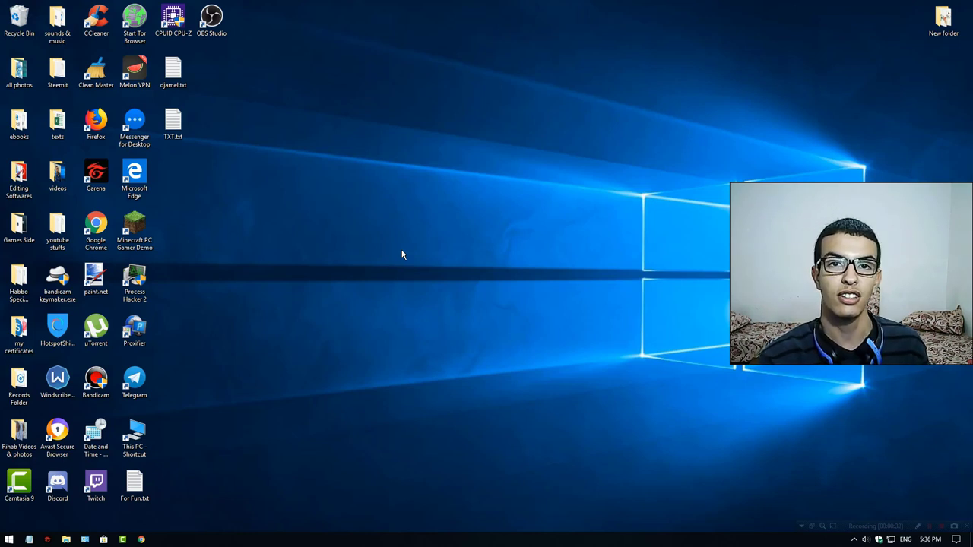
mouse_move(393, 252)
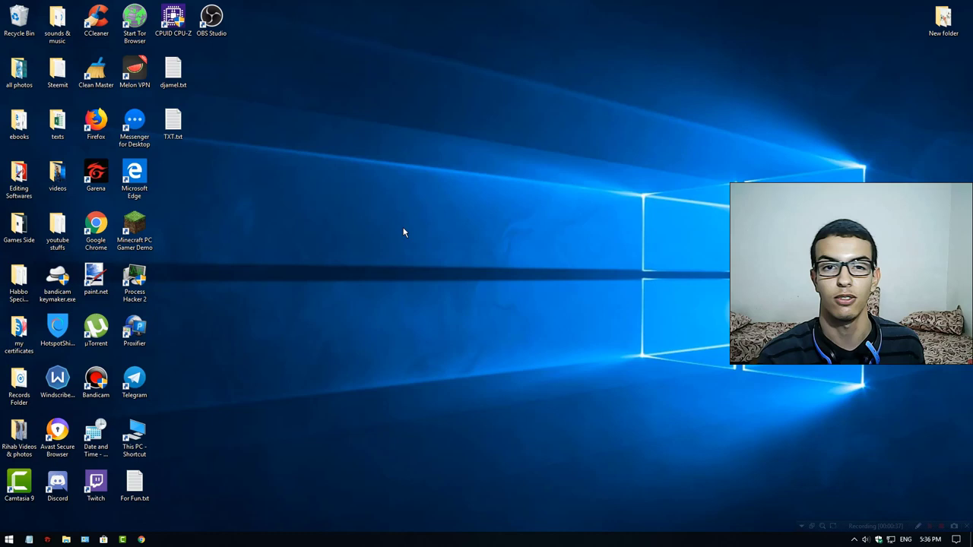
Open Display settings from the desktop menu and scroll to the advanced display settings link.
right_click(404, 232)
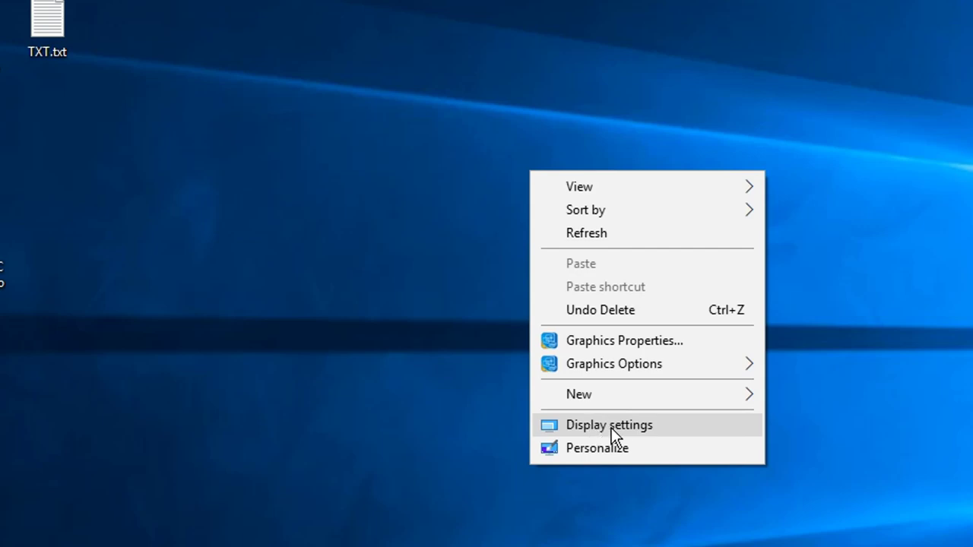
click(608, 425)
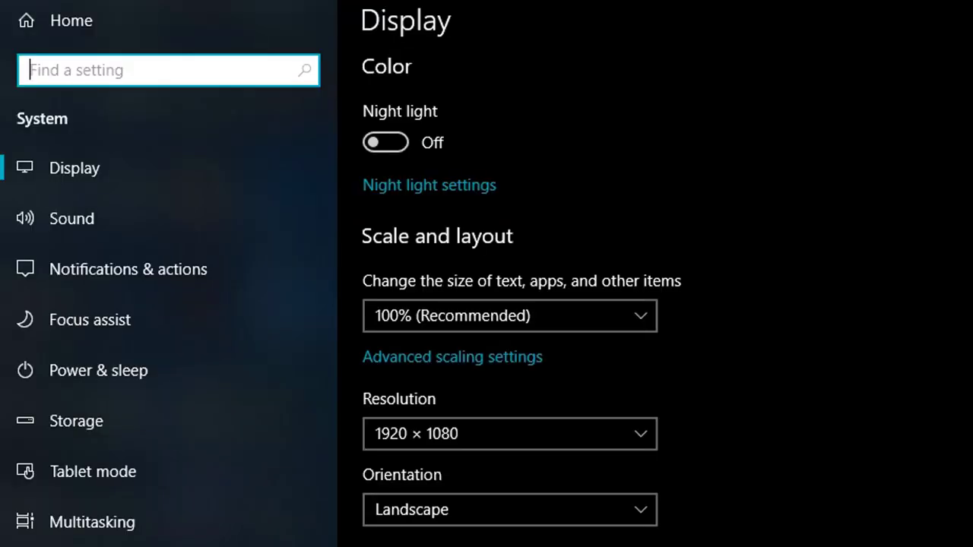
scroll(down, 3)
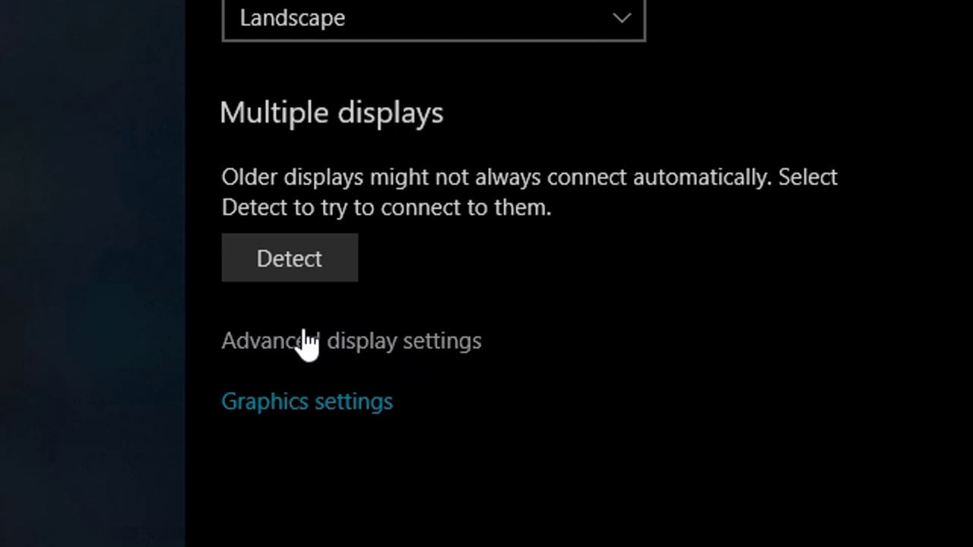
mouse_move(330, 373)
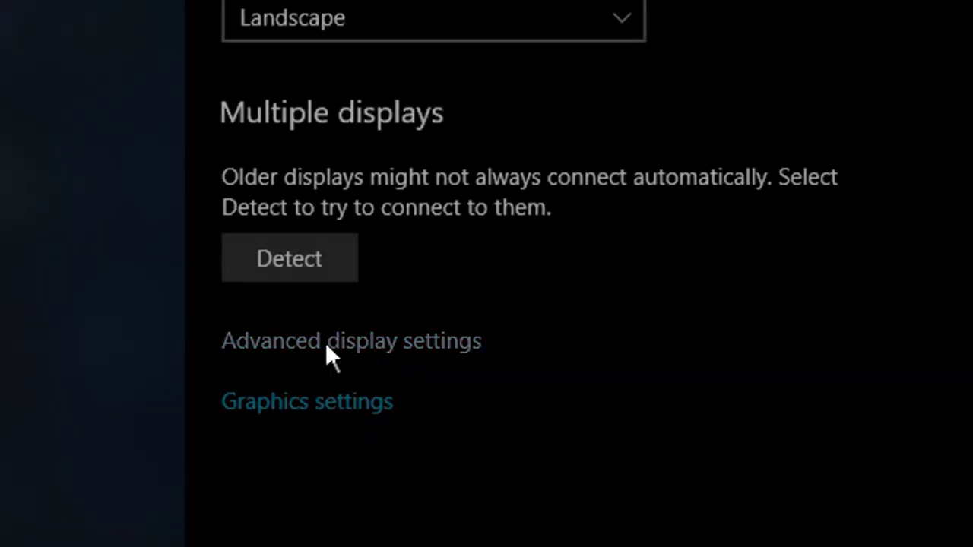
Open the Advanced display settings page for Display 1.
click(350, 342)
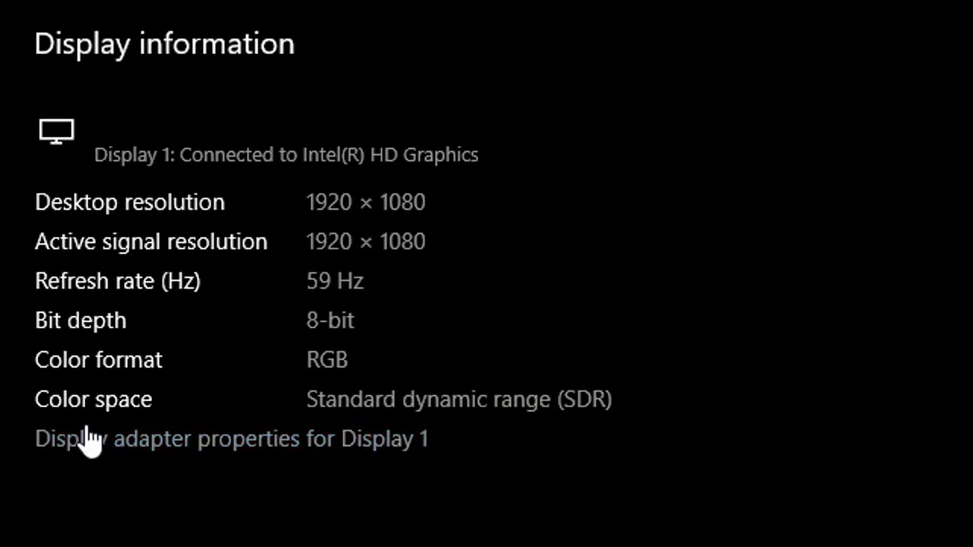
mouse_move(53, 447)
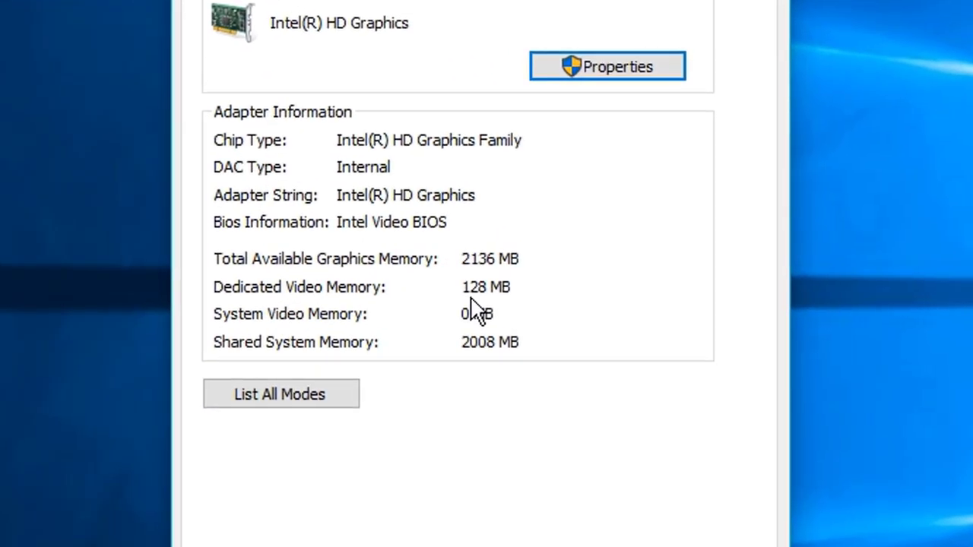
mouse_move(614, 247)
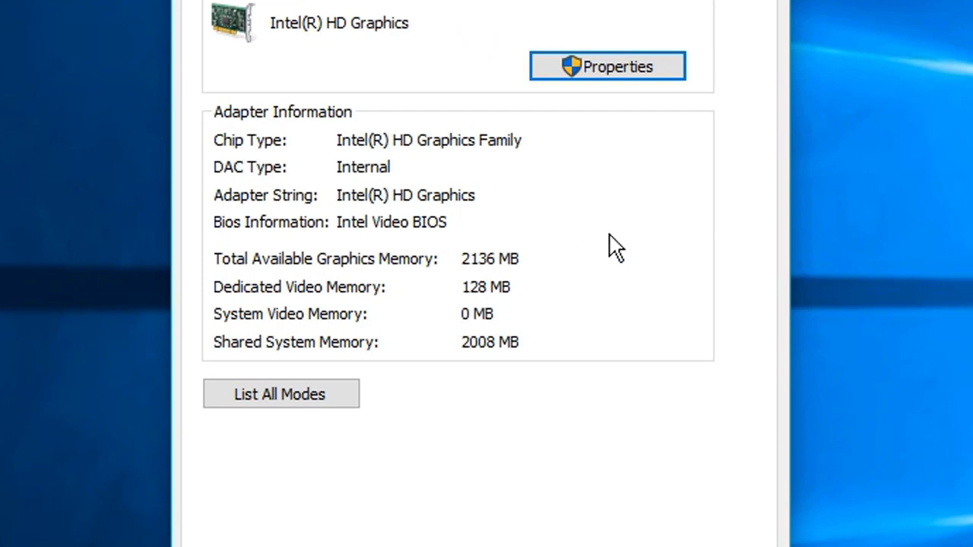
mouse_move(422, 314)
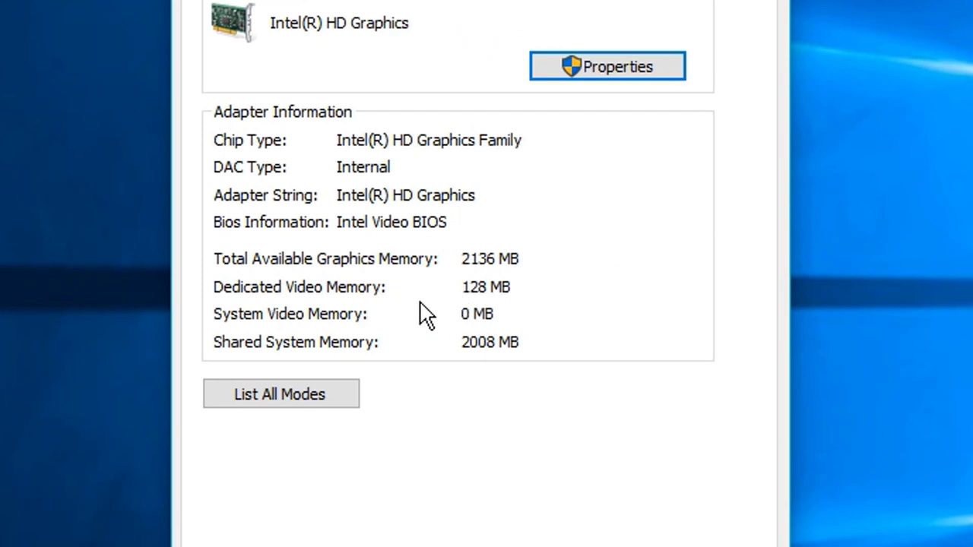
mouse_move(517, 299)
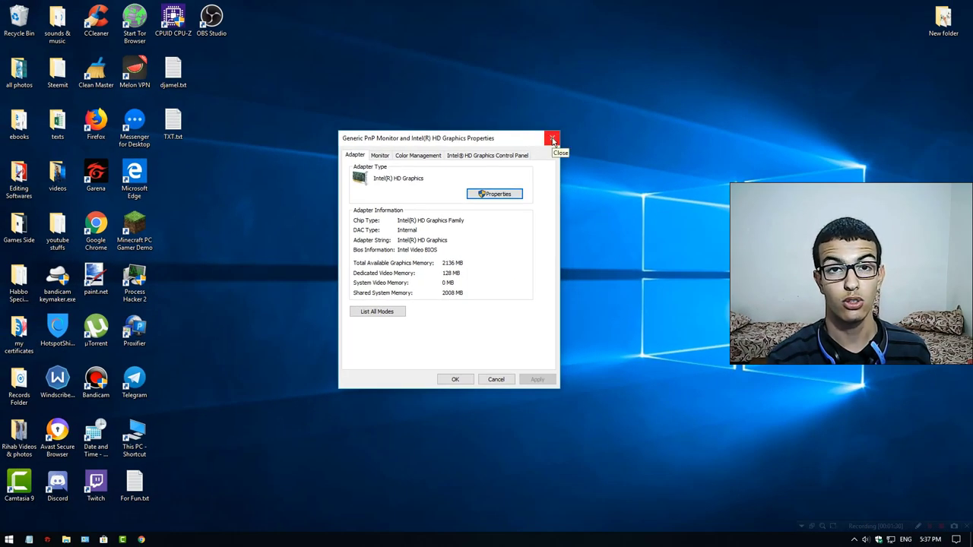
Close the graphics adapter properties window and start launching Registry Editor.
click(551, 137)
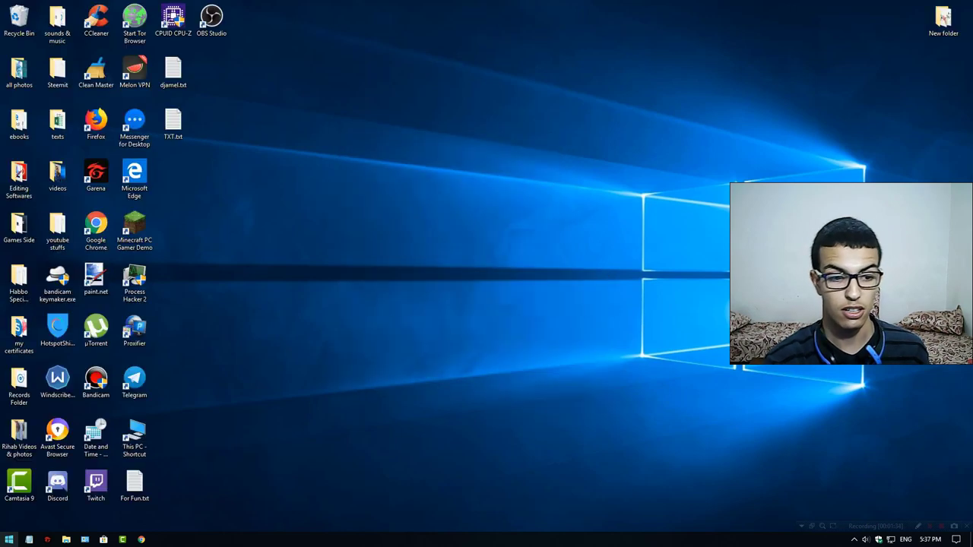
click(9, 536)
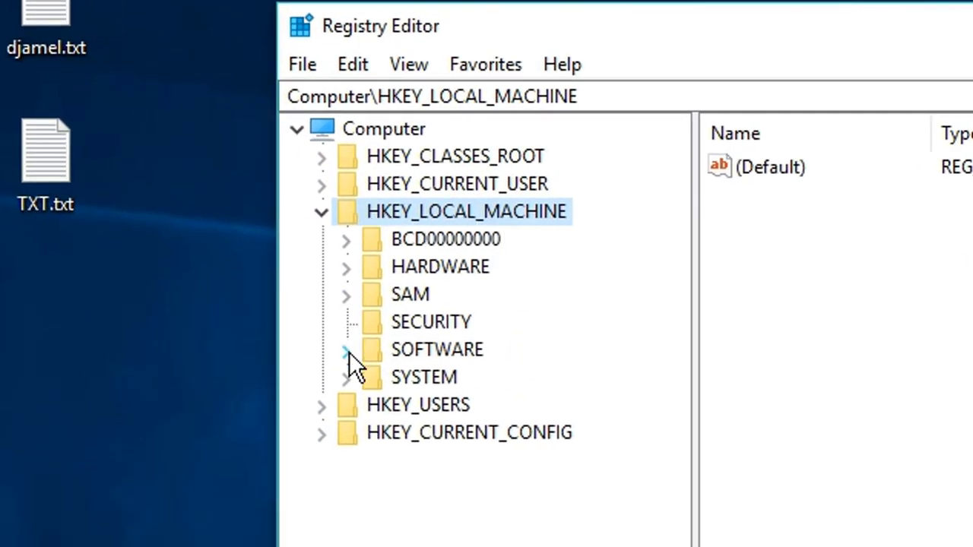
Expand HKEY_LOCAL_MACHINE\SOFTWARE down to Intel and create a new subkey under Intel.
click(344, 349)
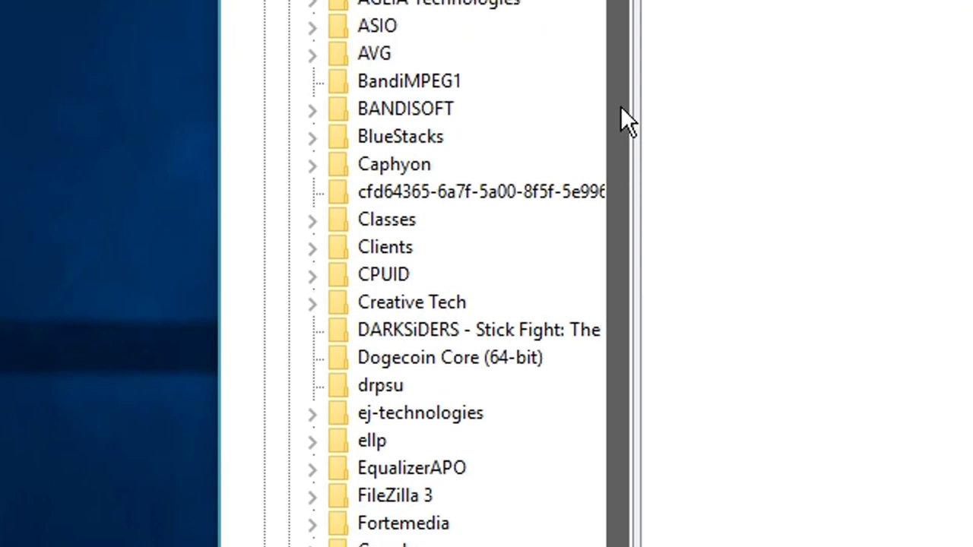
scroll(down, 3)
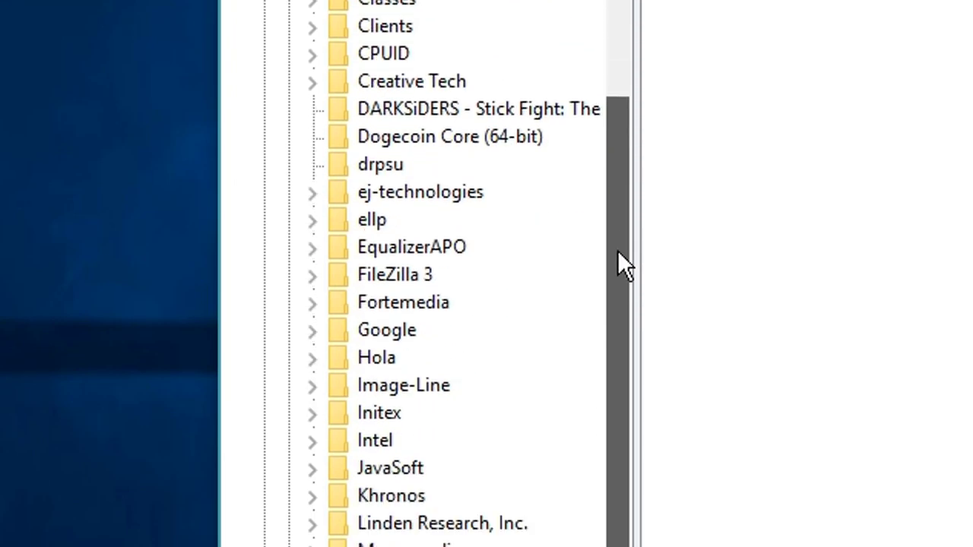
scroll(down, 3)
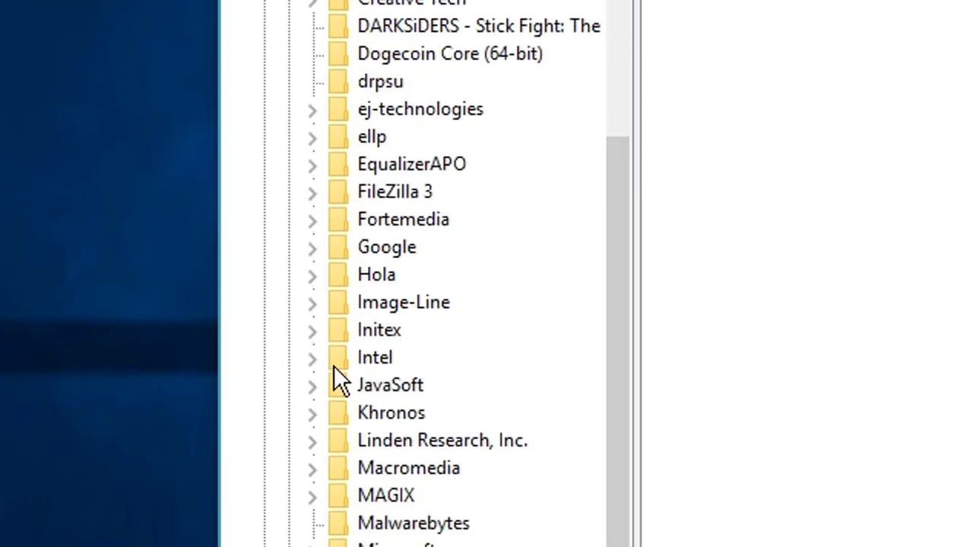
click(314, 357)
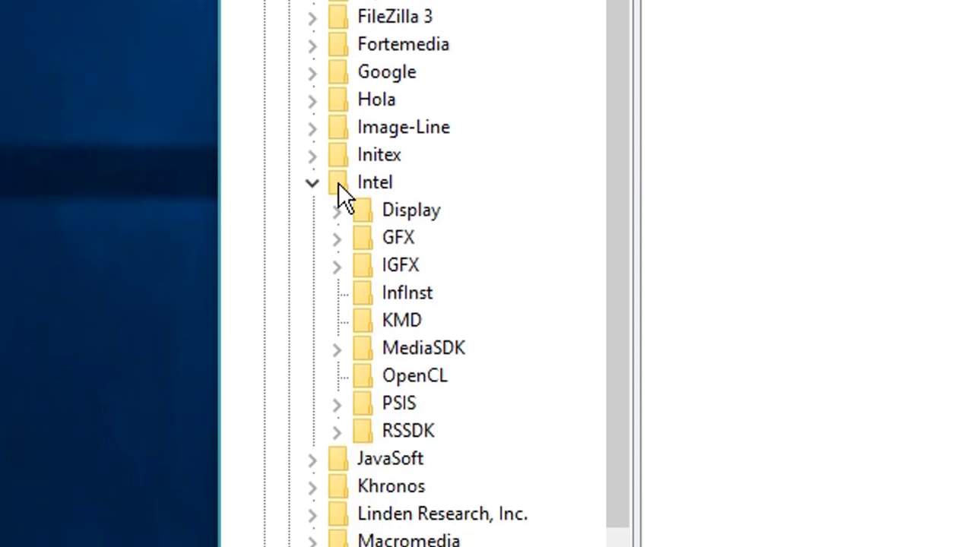
right_click(375, 182)
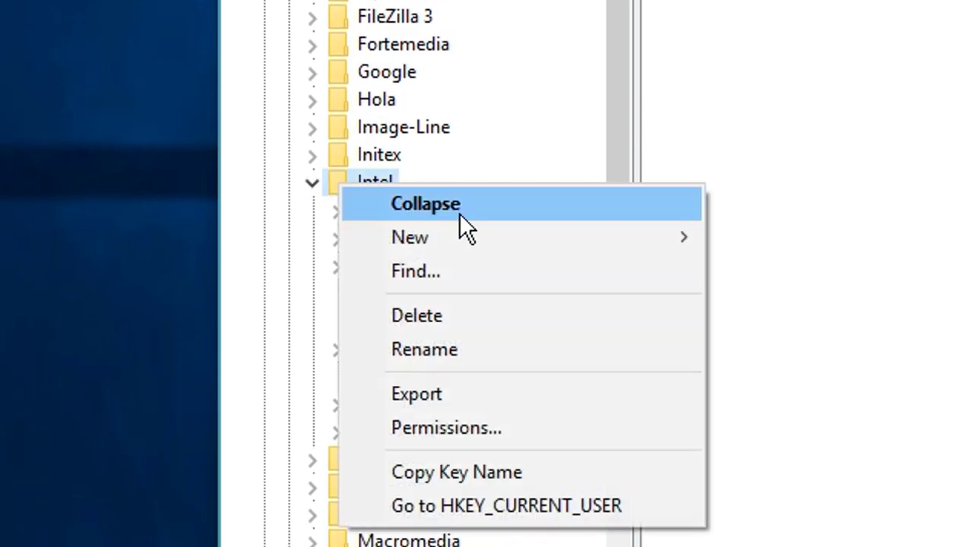
click(409, 237)
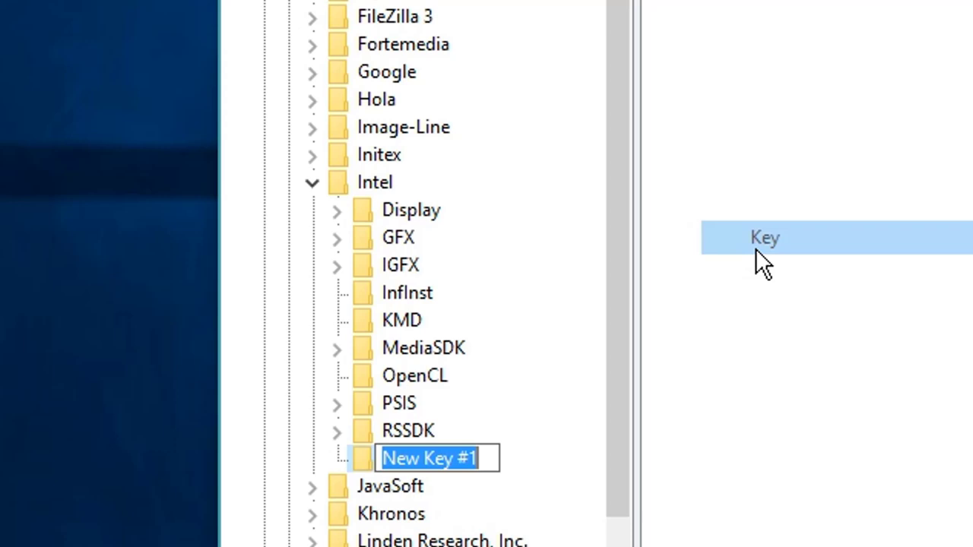
right_click(374, 182)
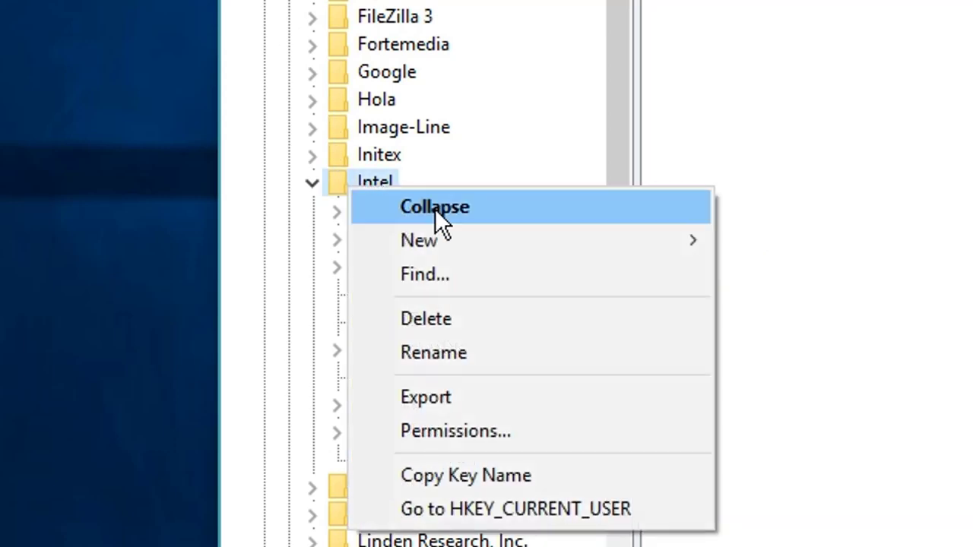
mouse_move(419, 240)
text(GMM)
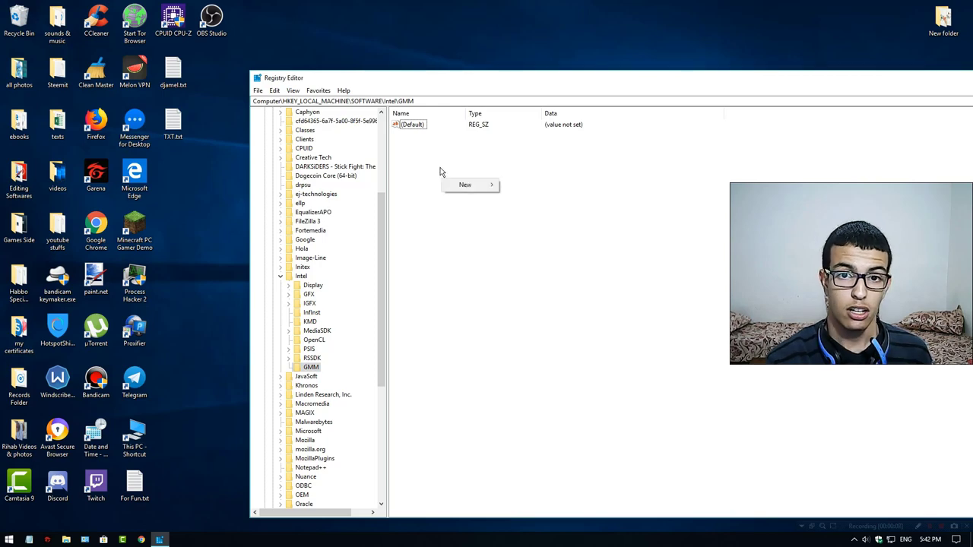
Create a new QWORD (64-bit) value in the GMM key.
click(465, 184)
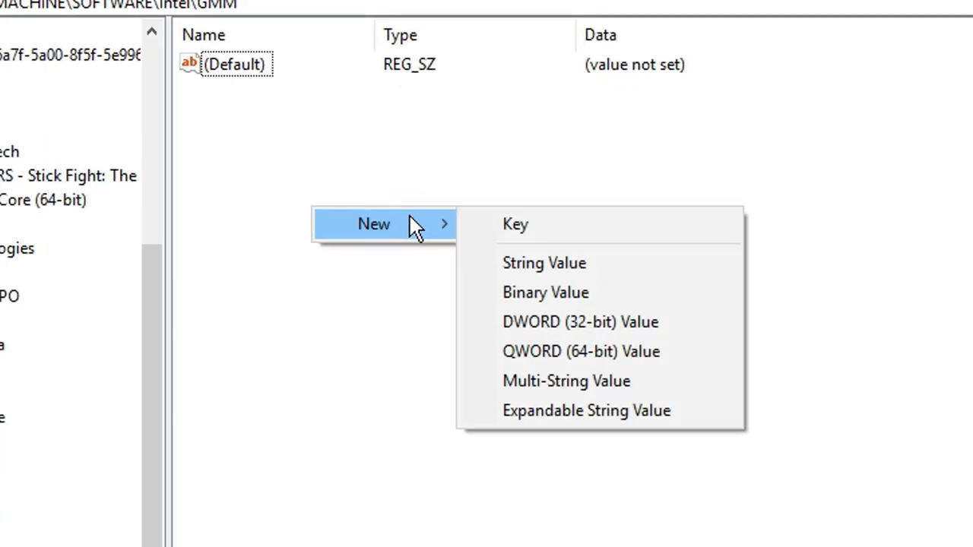
mouse_move(589, 365)
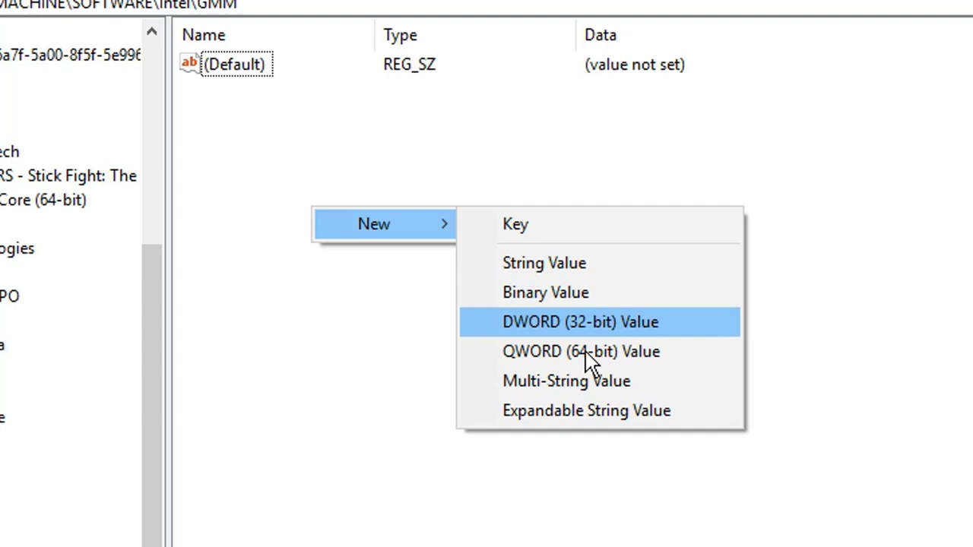
mouse_move(557, 365)
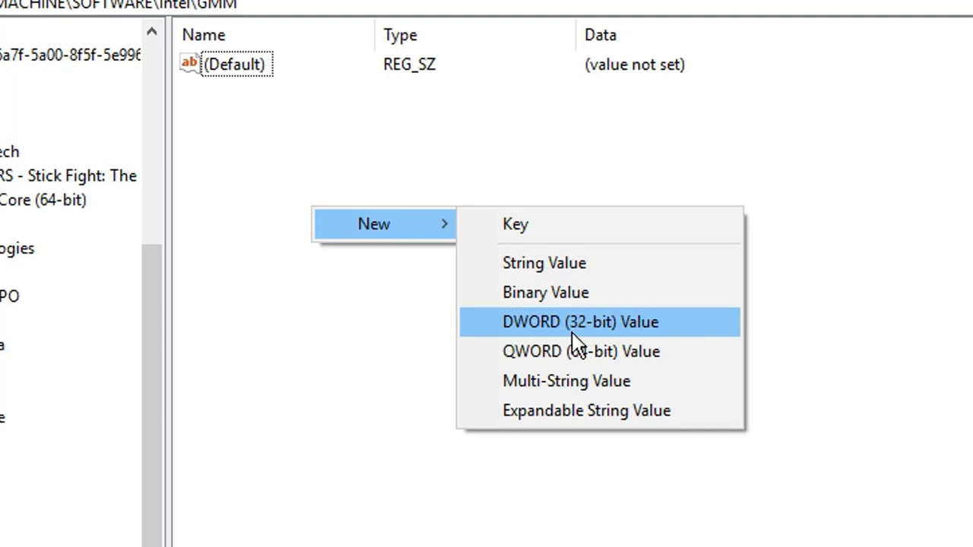
mouse_move(621, 342)
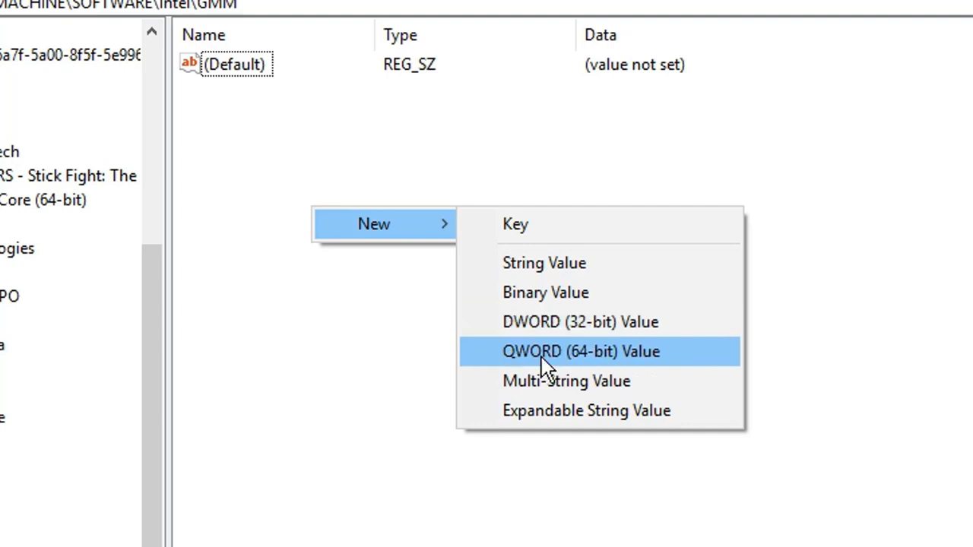
mouse_move(603, 366)
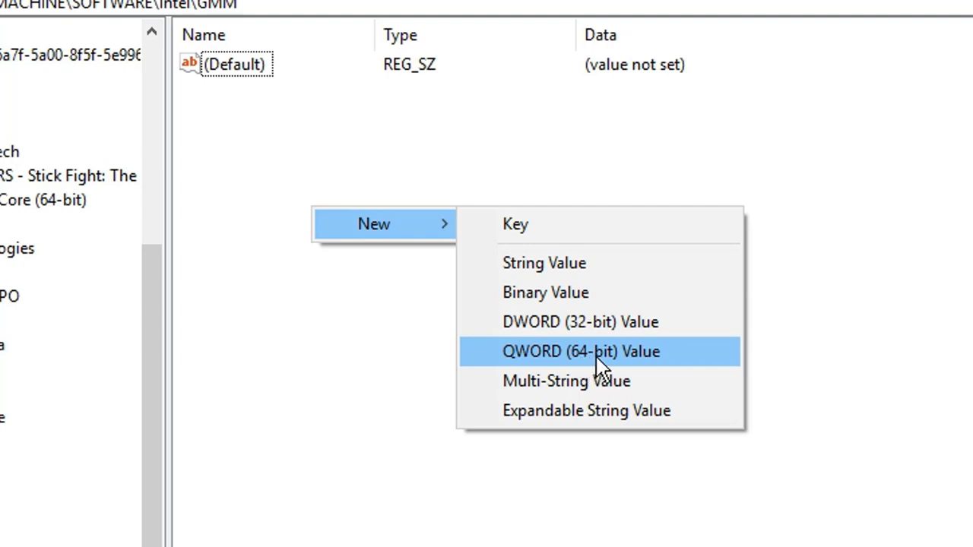
mouse_move(578, 362)
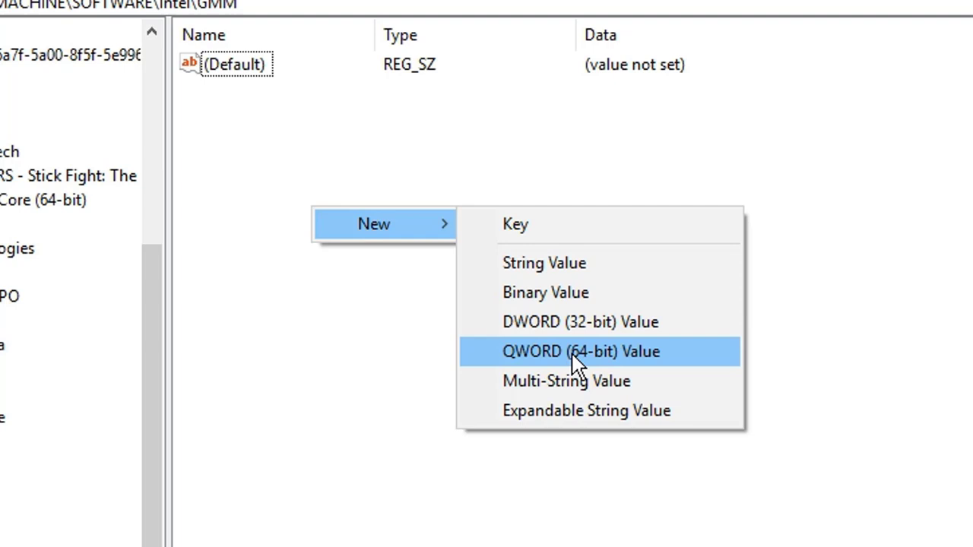
mouse_move(591, 372)
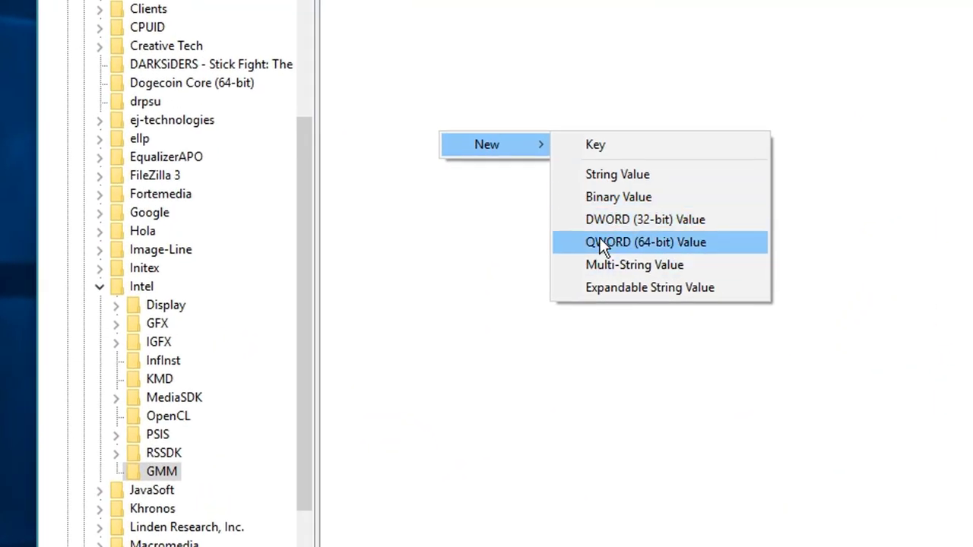
mouse_move(627, 252)
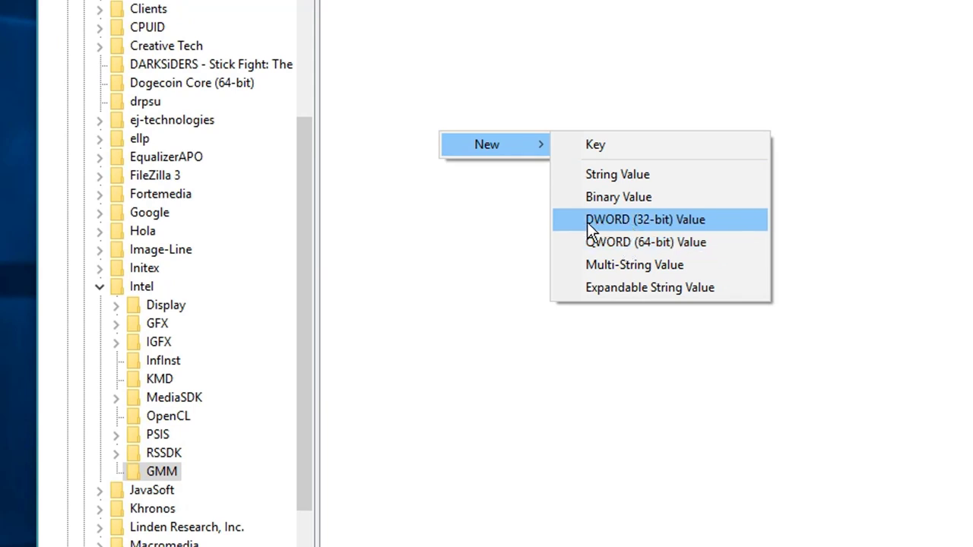
mouse_move(634, 250)
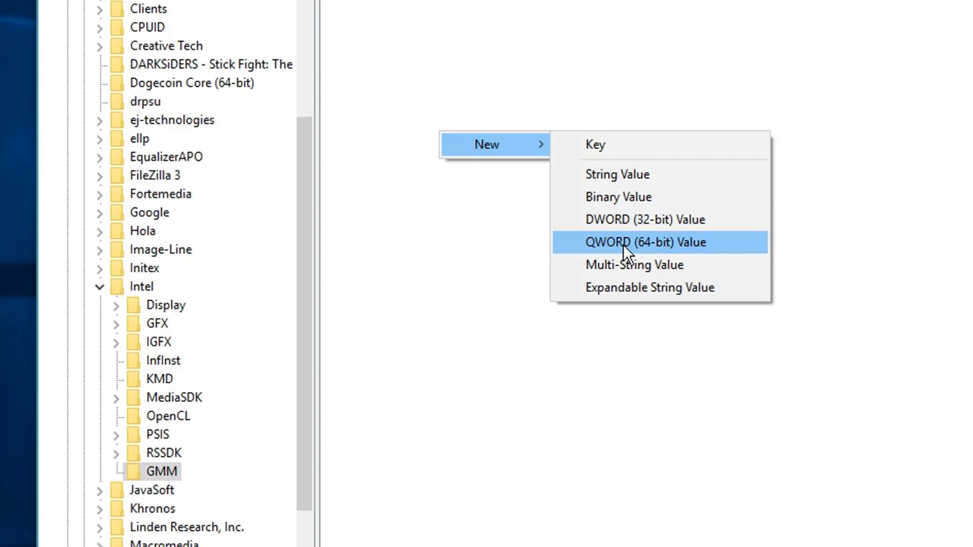
click(636, 242)
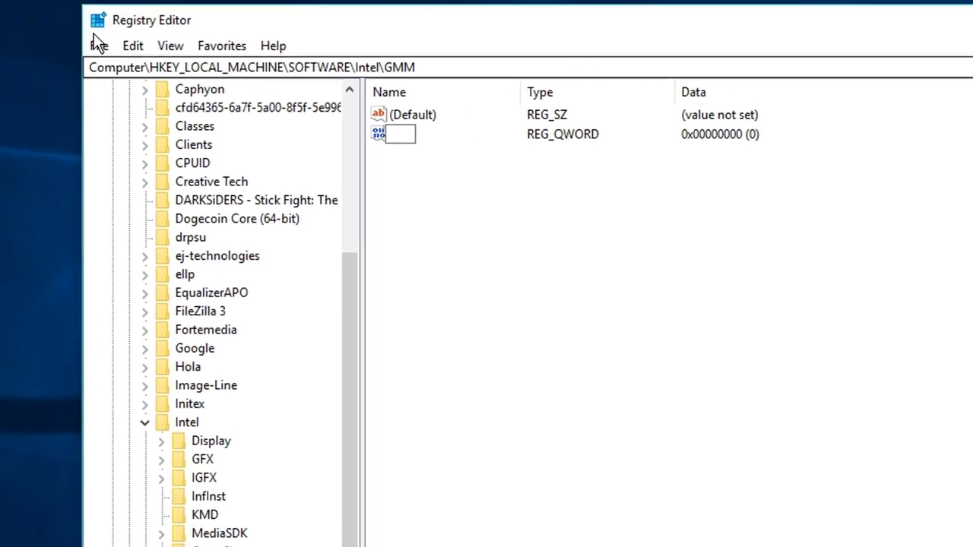
Name the new value DedicatedSegmentSize and open it for editing.
text(DedicatedSegmentSize)
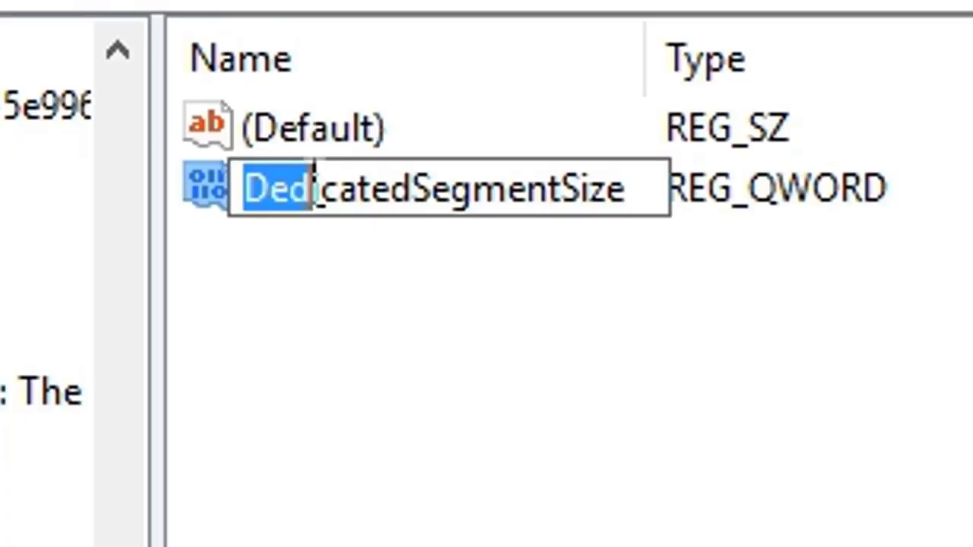
double_click(482, 189)
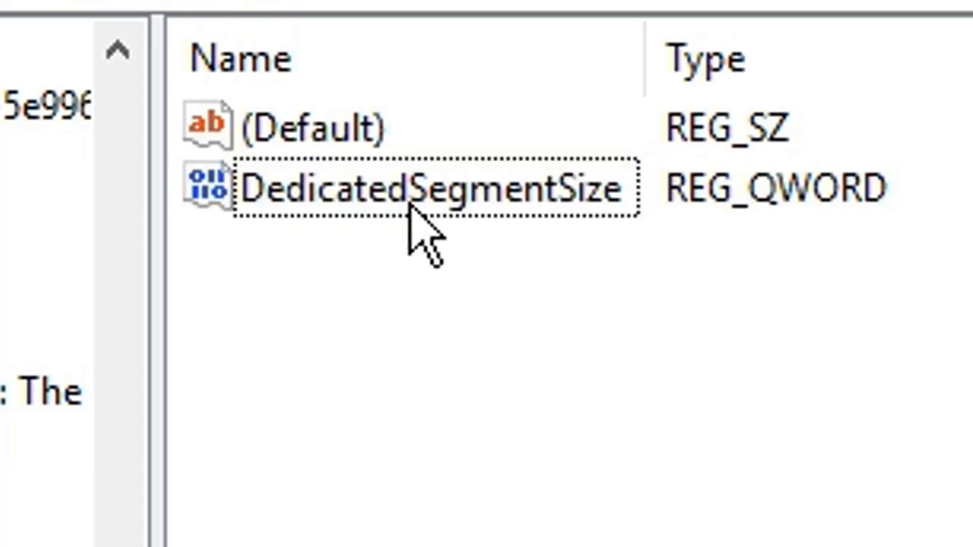
double_click(430, 188)
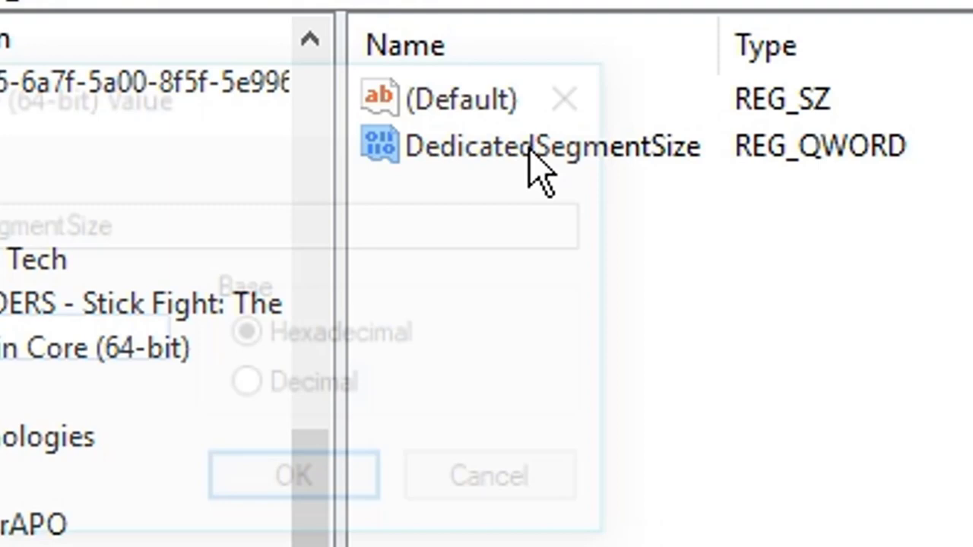
Replace DedicatedSegmentSize's value data with hexadecimal 512.
double_click(527, 147)
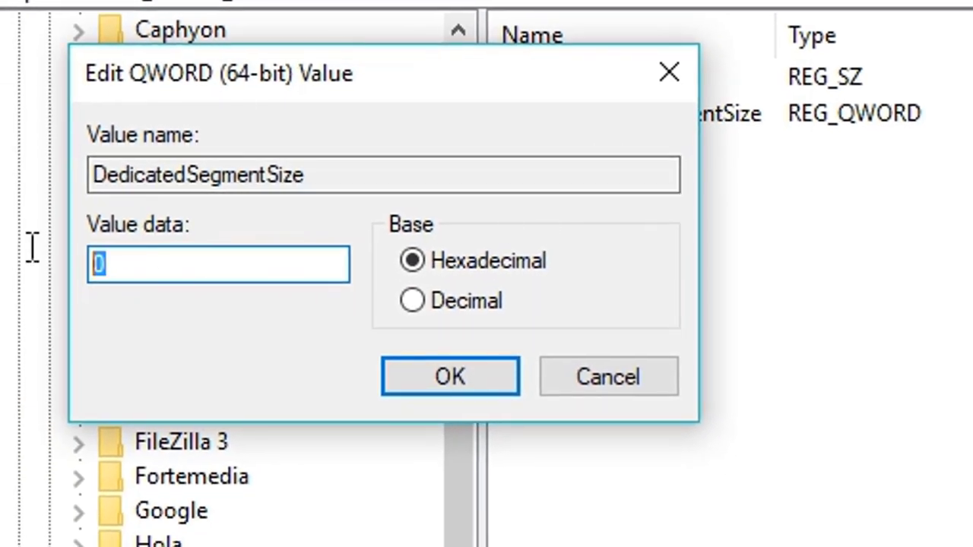
mouse_move(85, 312)
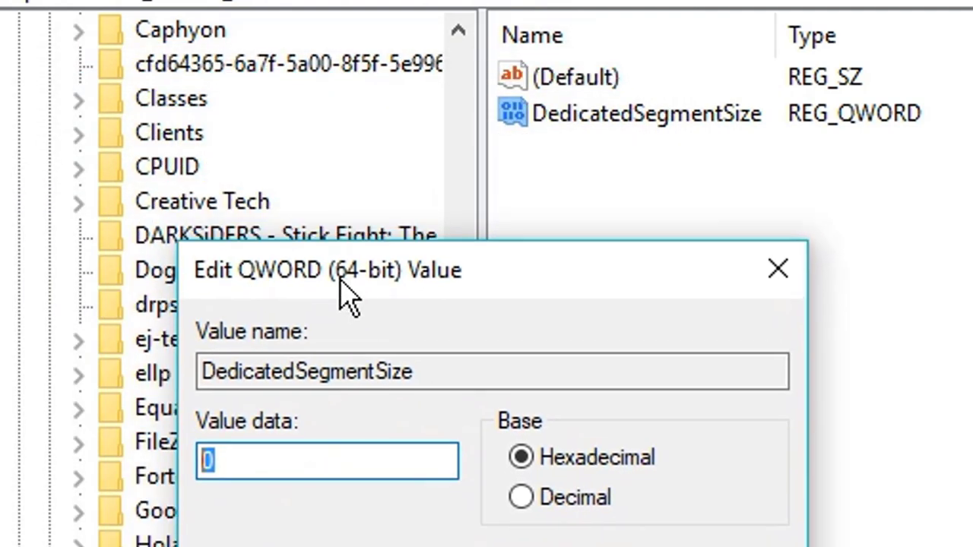
text(512)
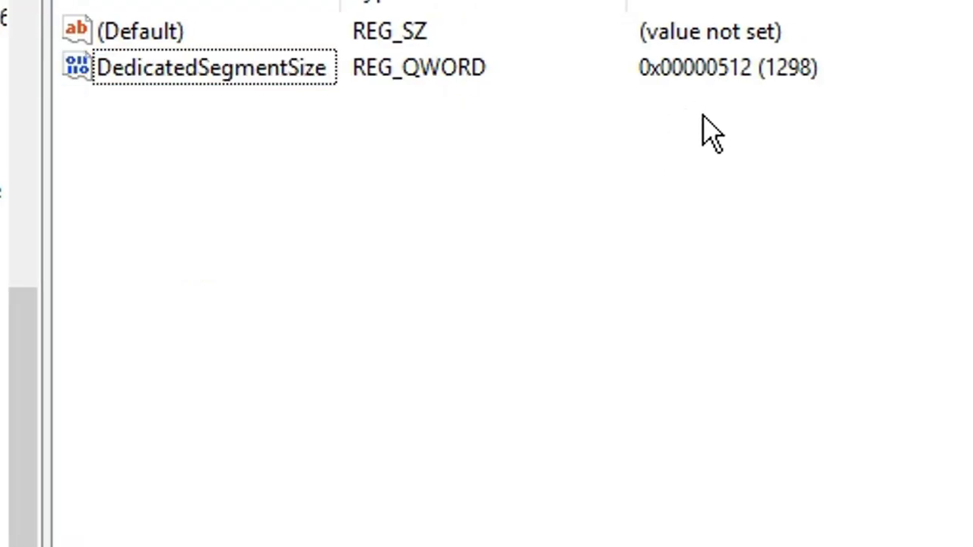
mouse_move(467, 141)
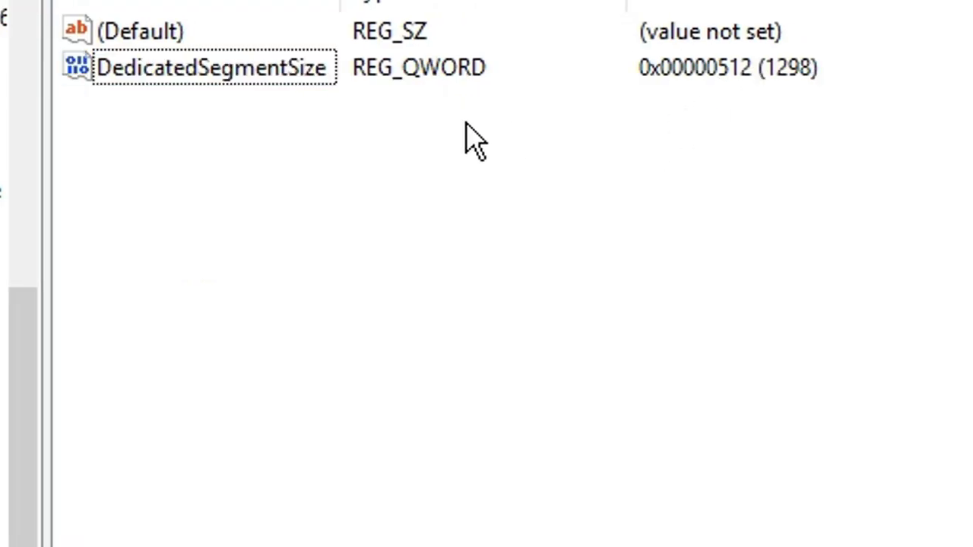
mouse_move(453, 144)
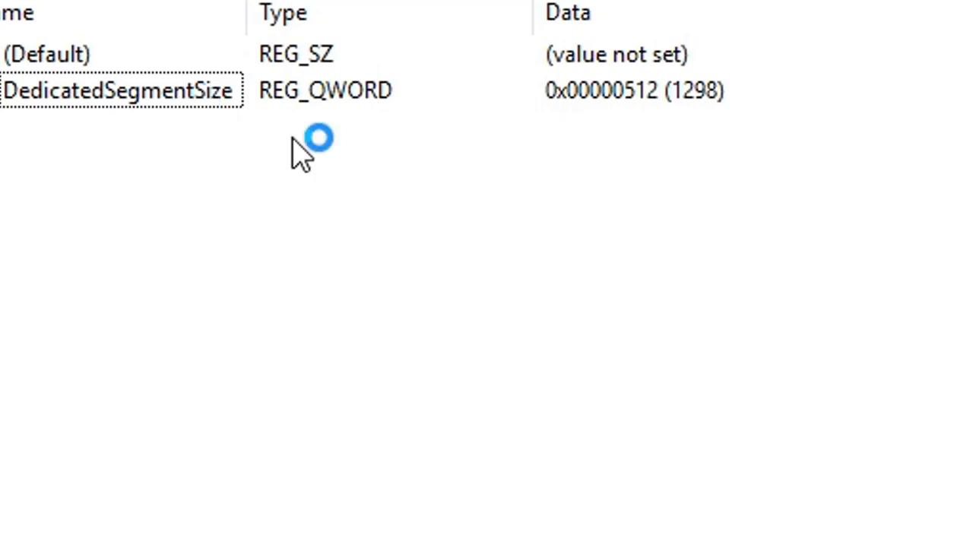
mouse_move(643, 103)
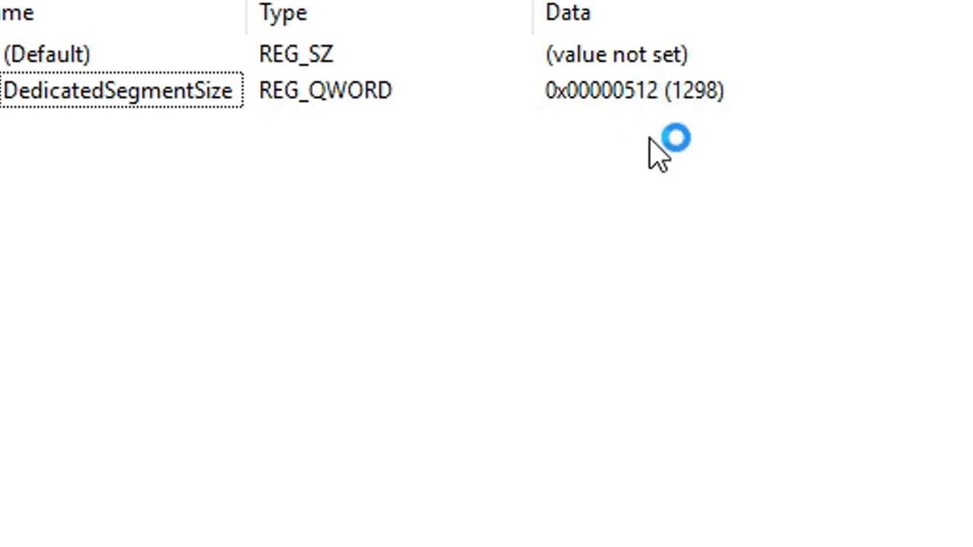
mouse_move(646, 133)
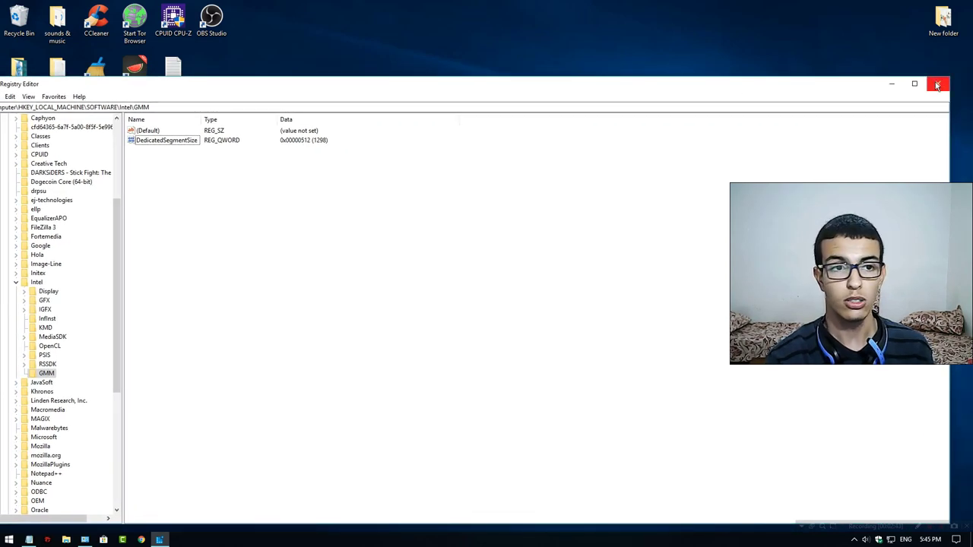
Close the Registry Editor window.
click(938, 84)
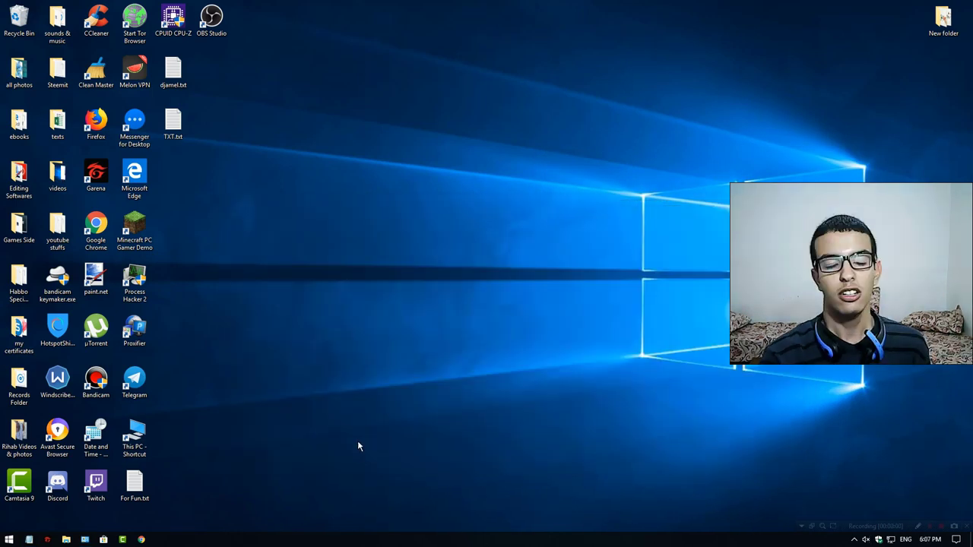
mouse_move(232, 428)
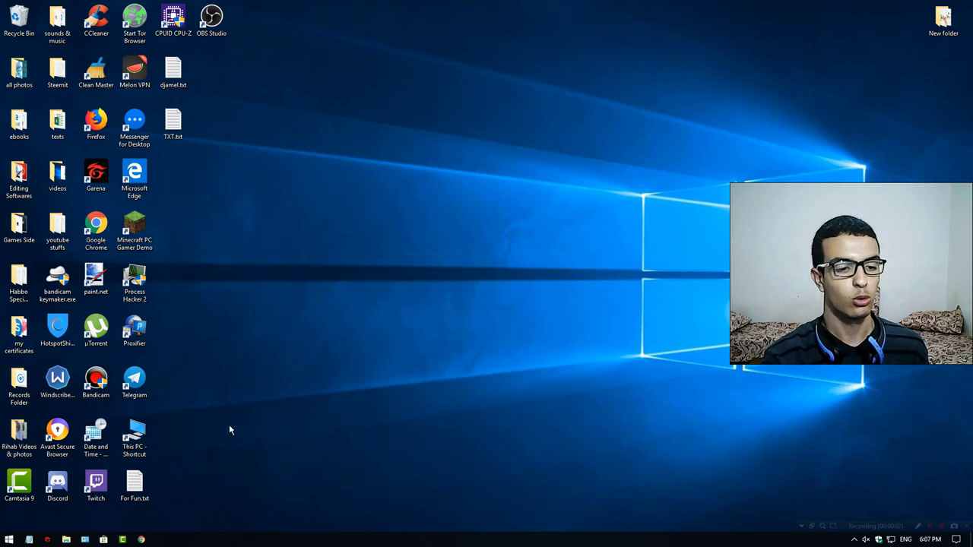
Show the Start menu's power options with Sleep, Shut down and Restart.
click(8, 534)
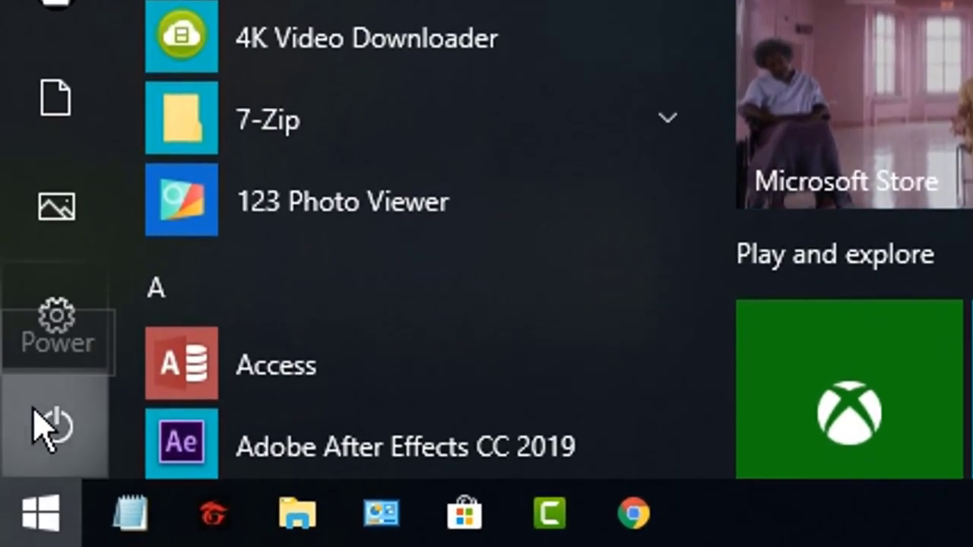
click(55, 422)
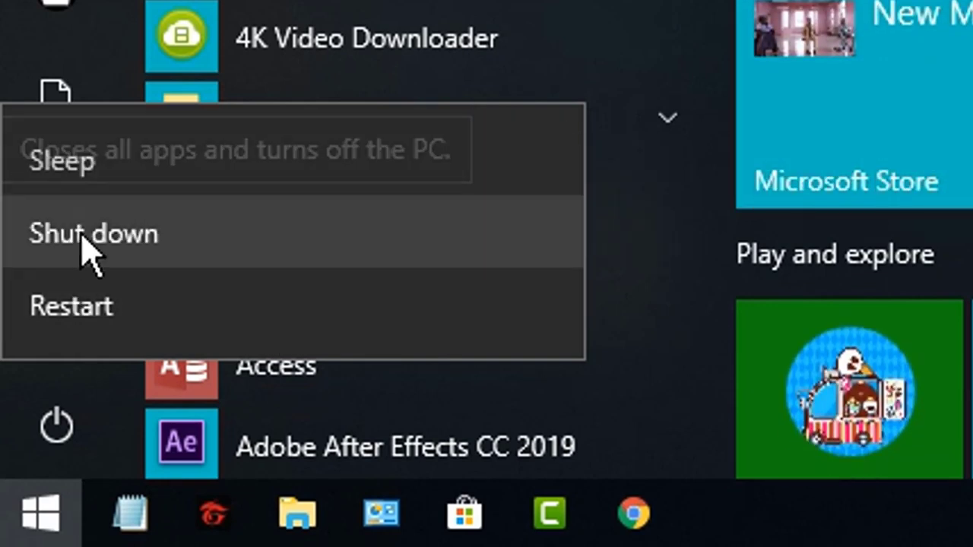
mouse_move(178, 262)
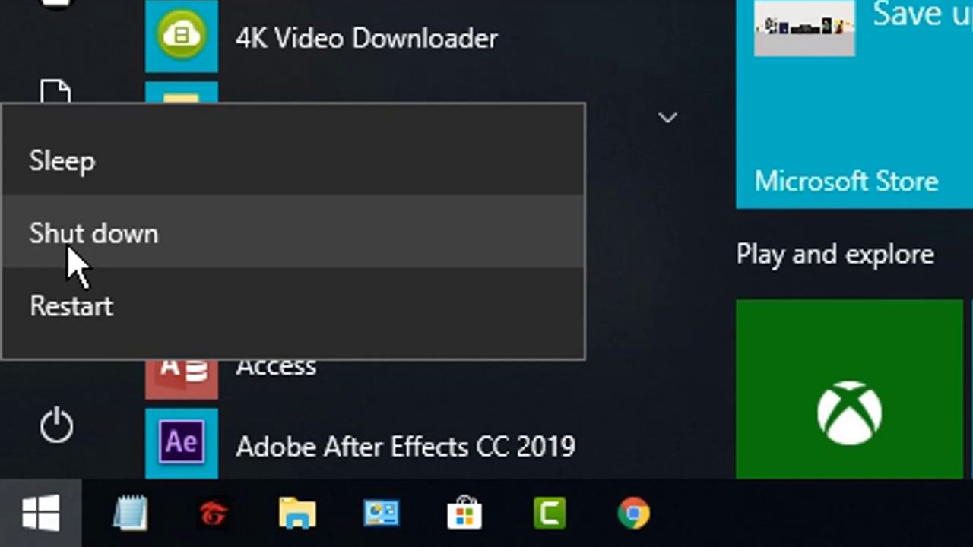
mouse_move(110, 346)
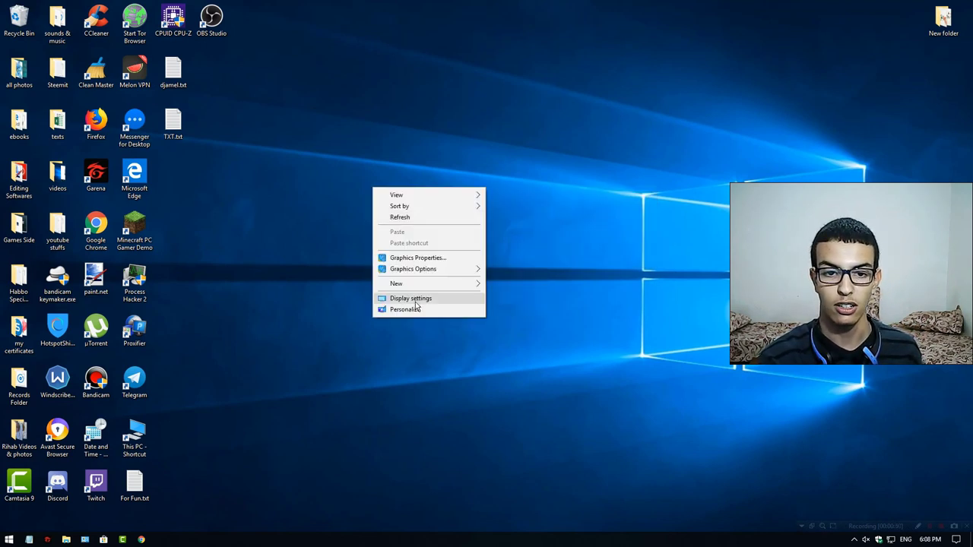
Reopen Display 1's adapter properties through Display settings, now showing 576 MB dedicated memory.
click(410, 298)
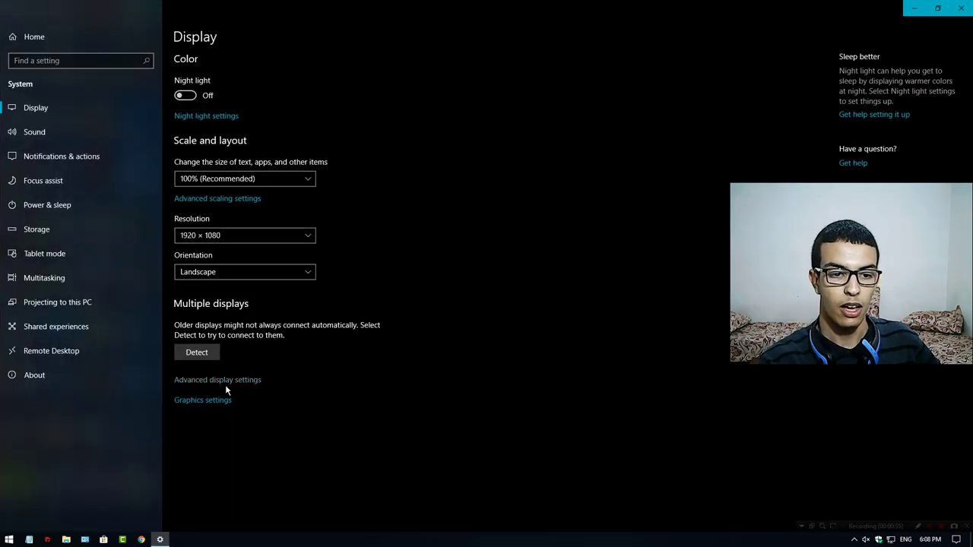
click(217, 380)
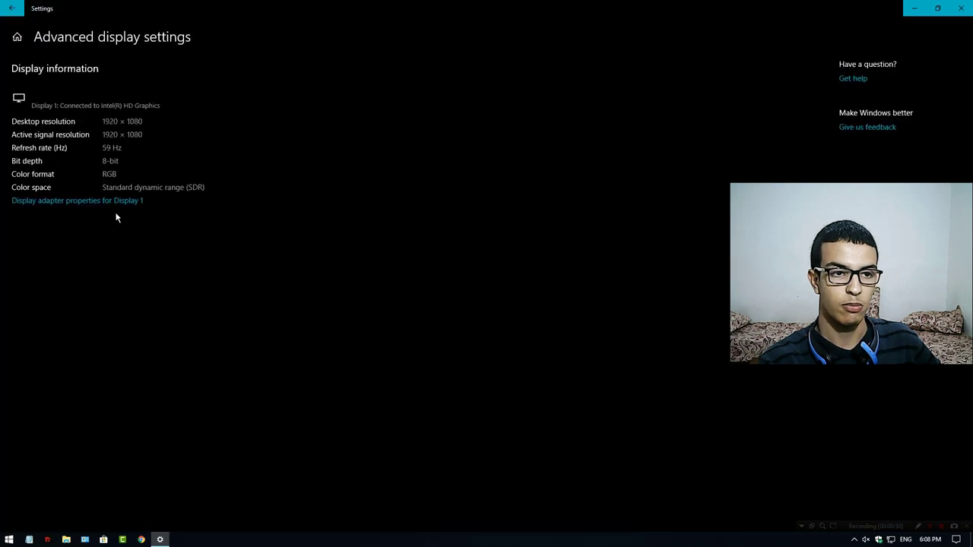
mouse_move(94, 205)
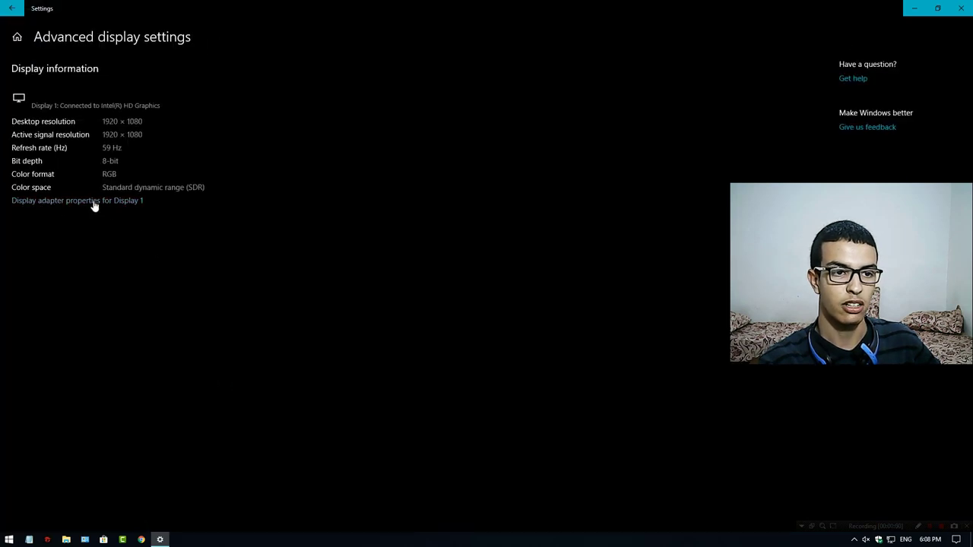
click(75, 201)
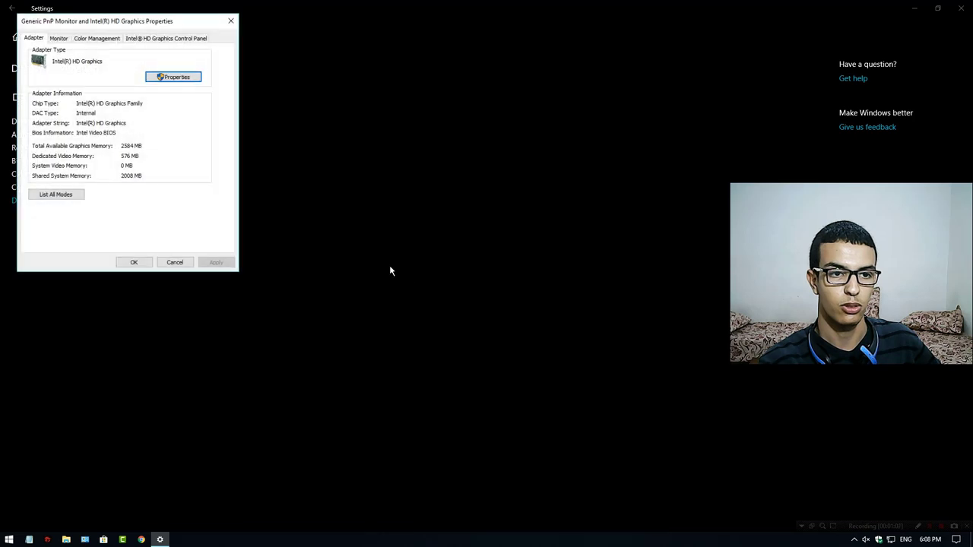